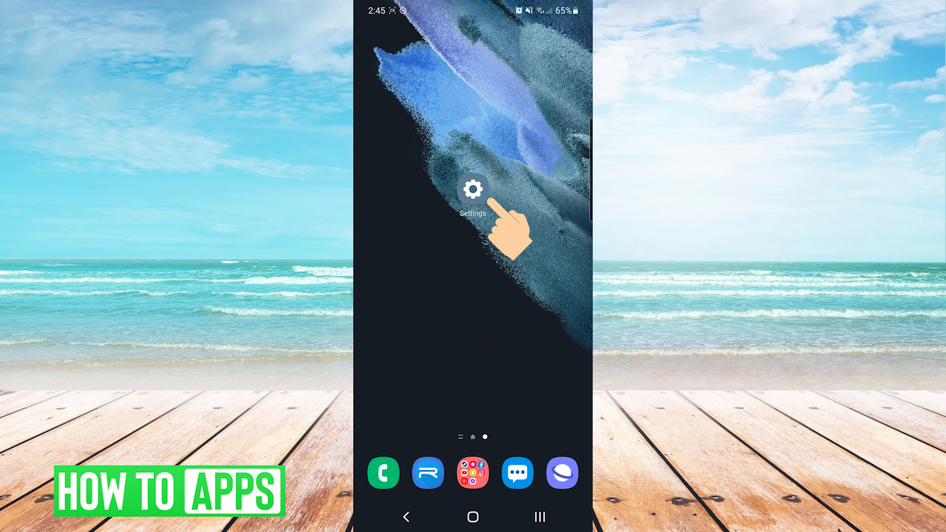
Step: Open device Settings and scroll the Apps list down to My Files
click(472, 190)
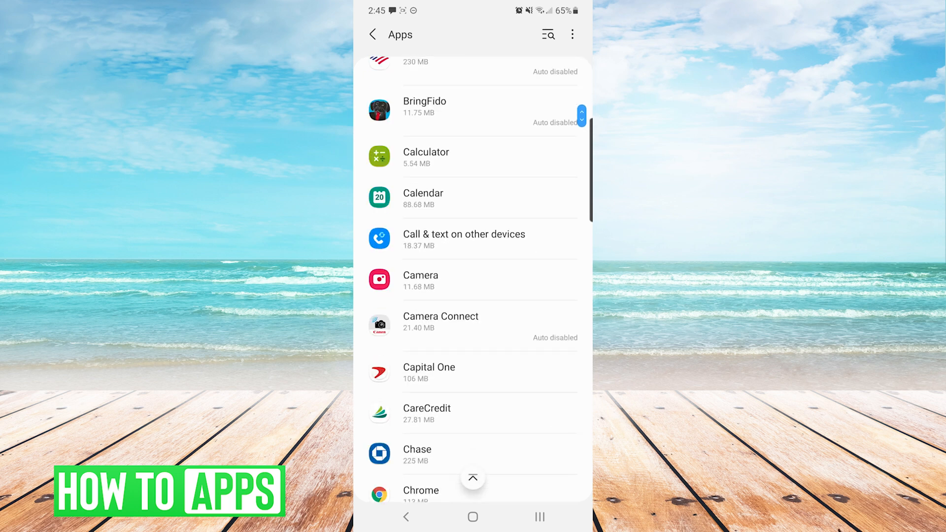
scroll(down, 3)
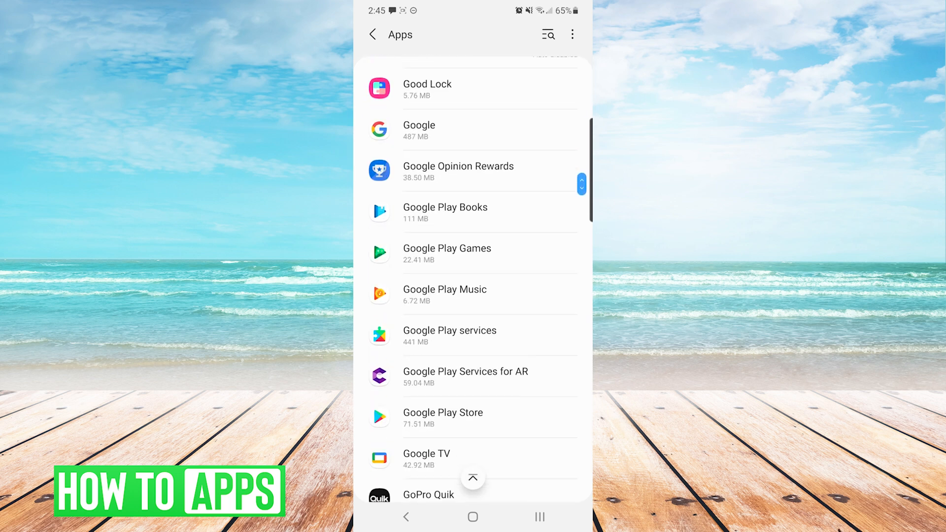
scroll(down, 3)
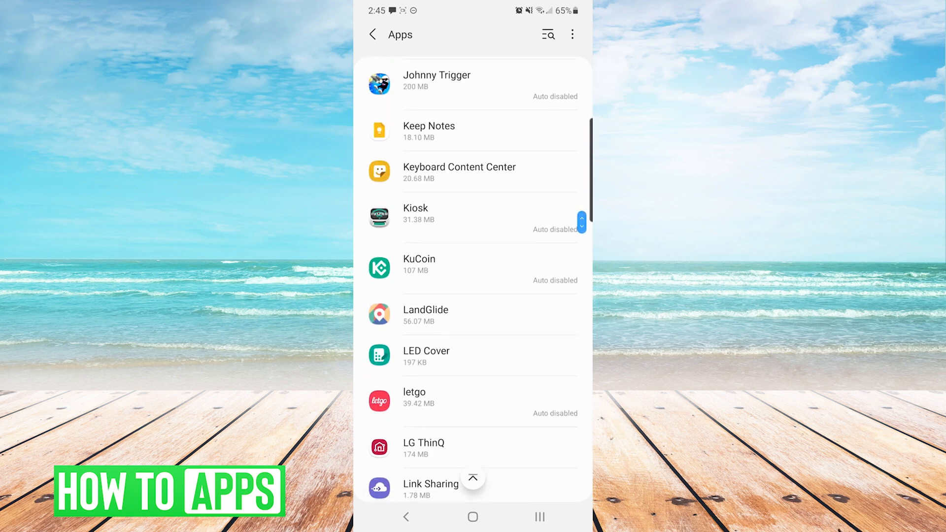
scroll(down, 3)
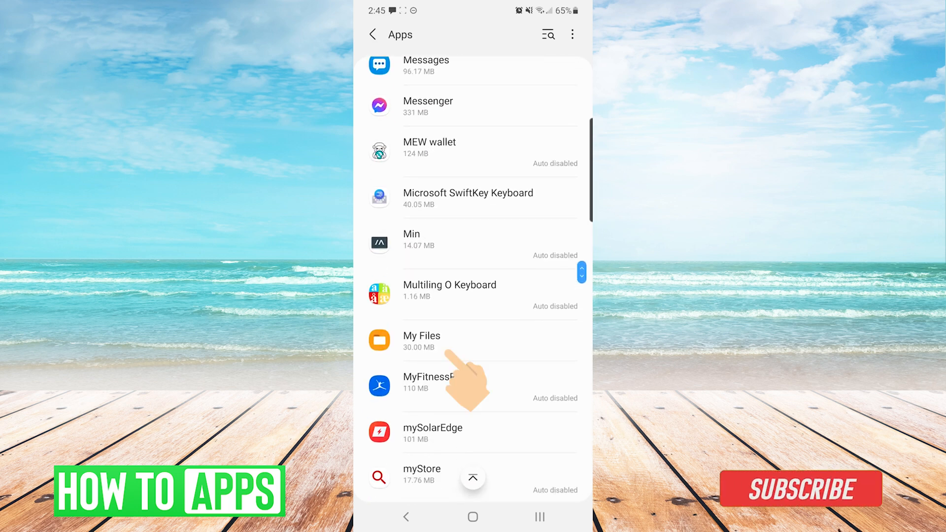
Step: Confirm My Files notifications are allowed, then view its storage: 22.78 MB cache of 52.78 MB
click(421, 341)
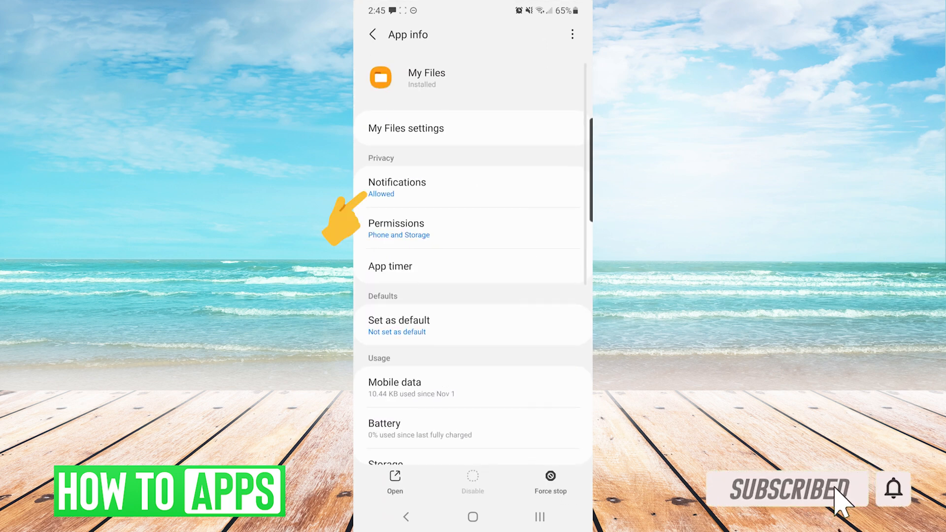
click(396, 188)
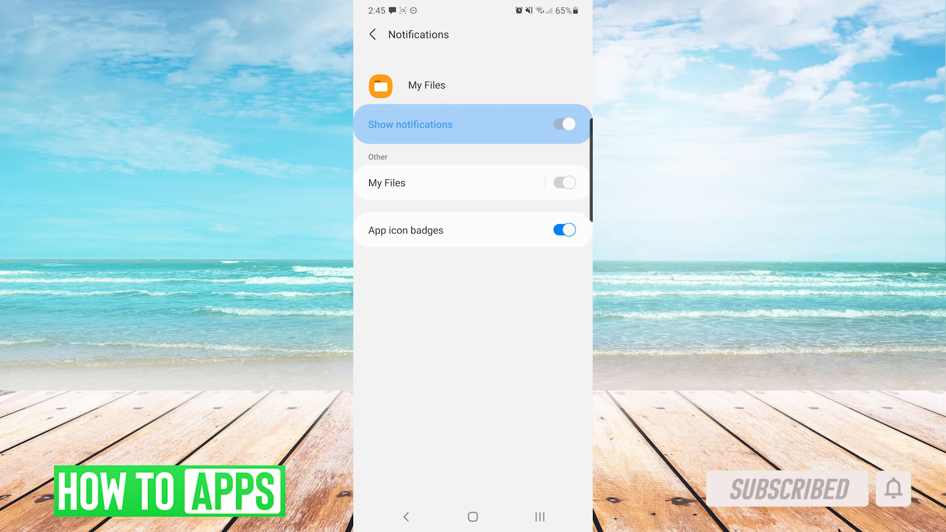
click(373, 34)
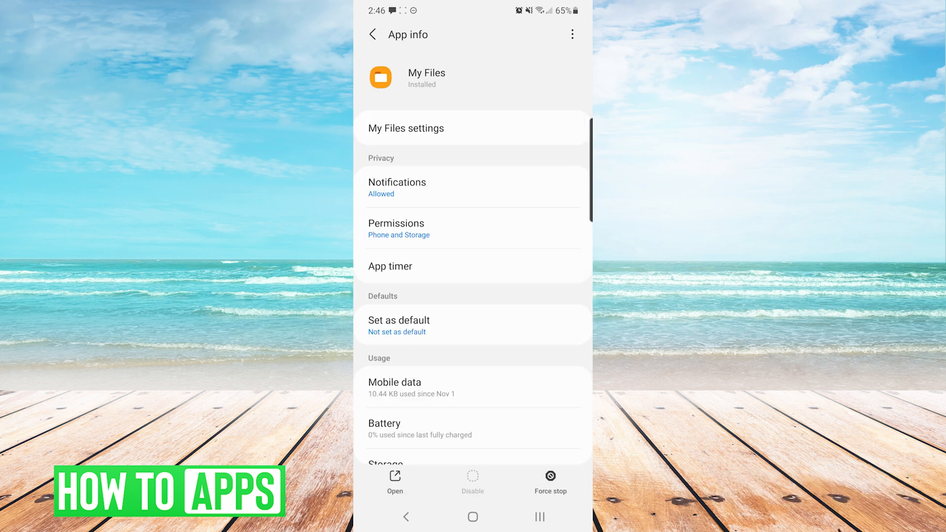
click(571, 35)
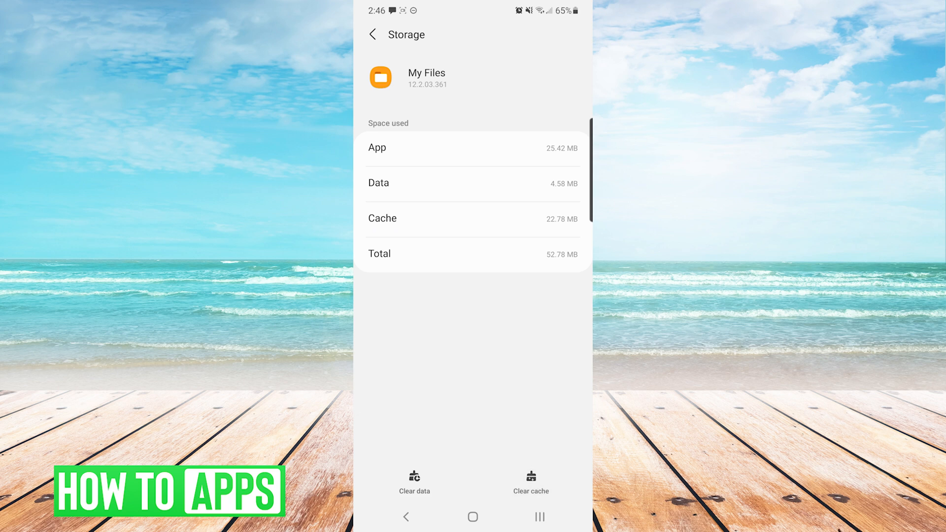
click(374, 34)
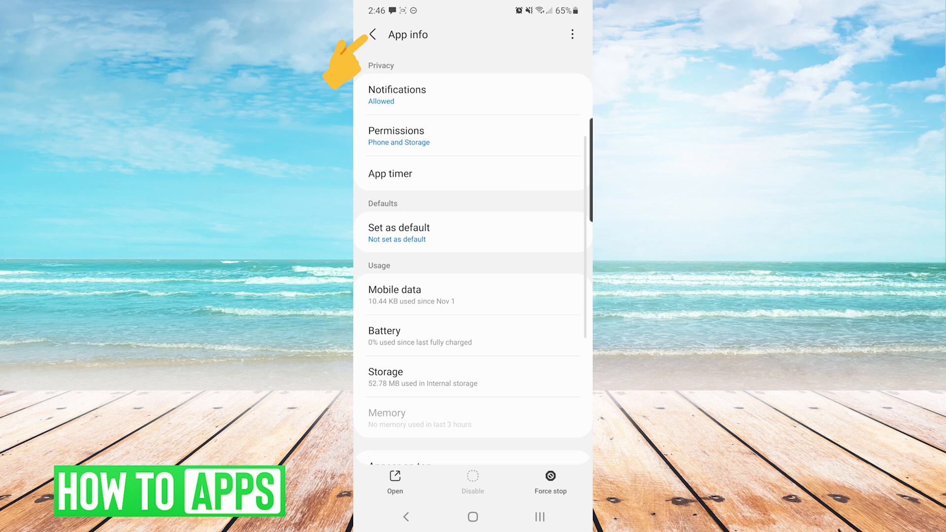
Step: From the Apps list menu, choose Reset app preferences to show the reset confirmation dialog
click(373, 35)
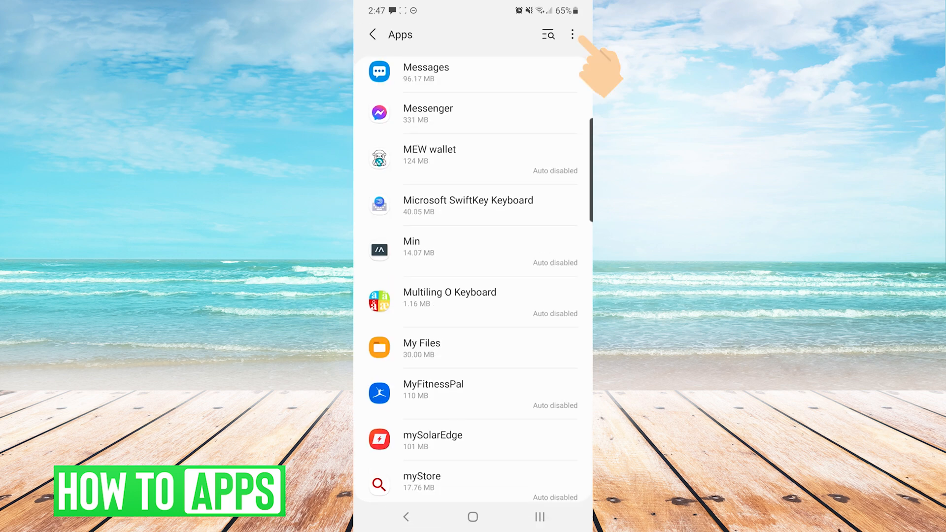
click(571, 35)
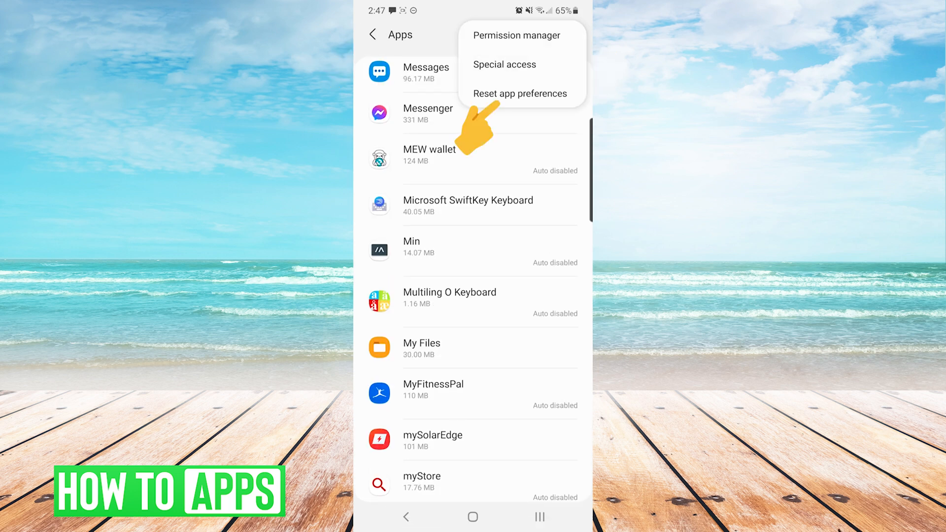
click(519, 94)
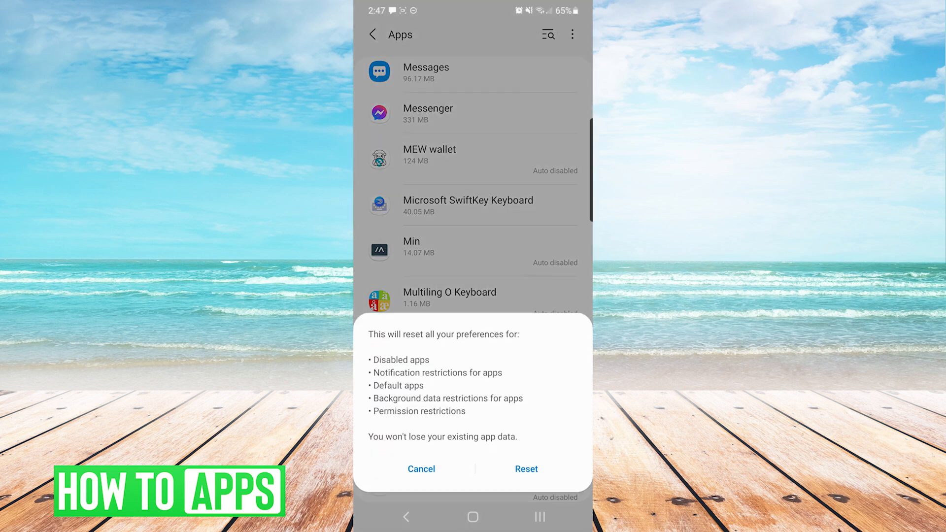
click(525, 468)
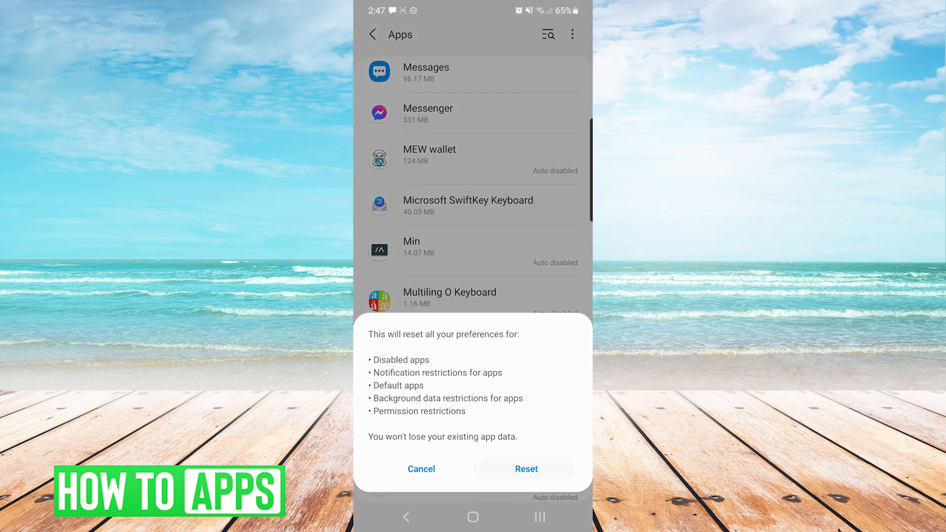